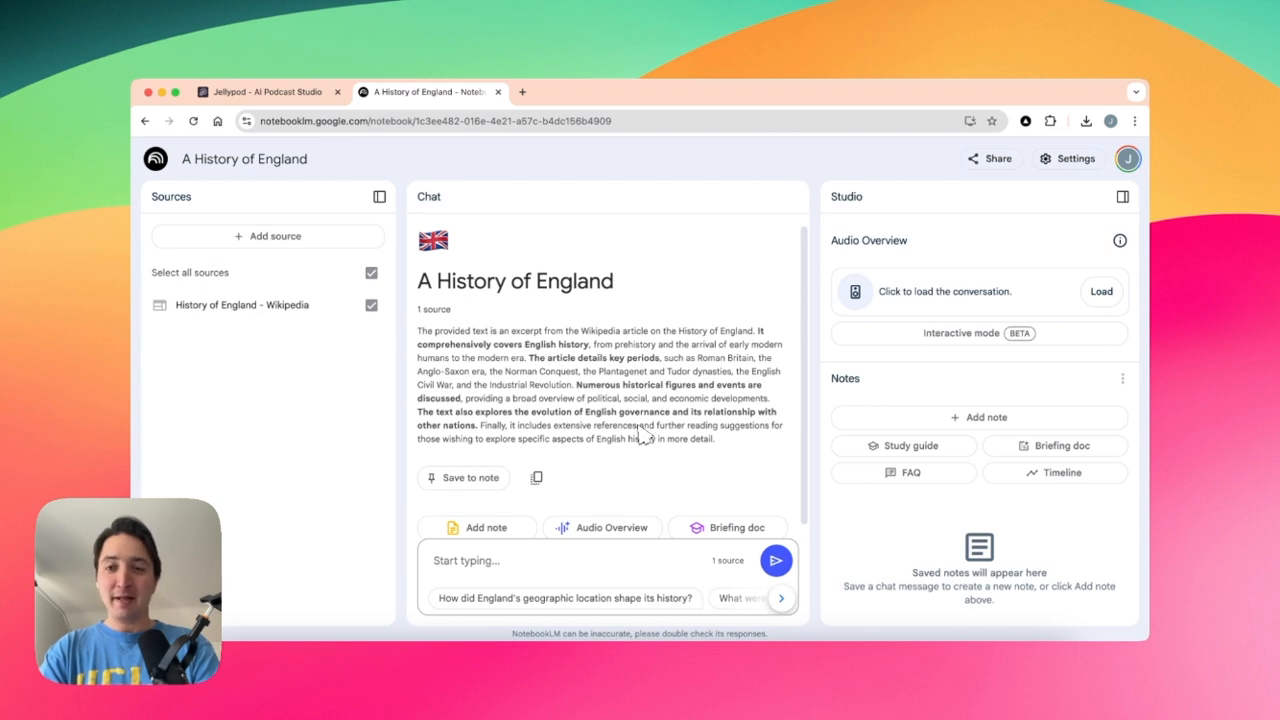
mouse_move(578, 232)
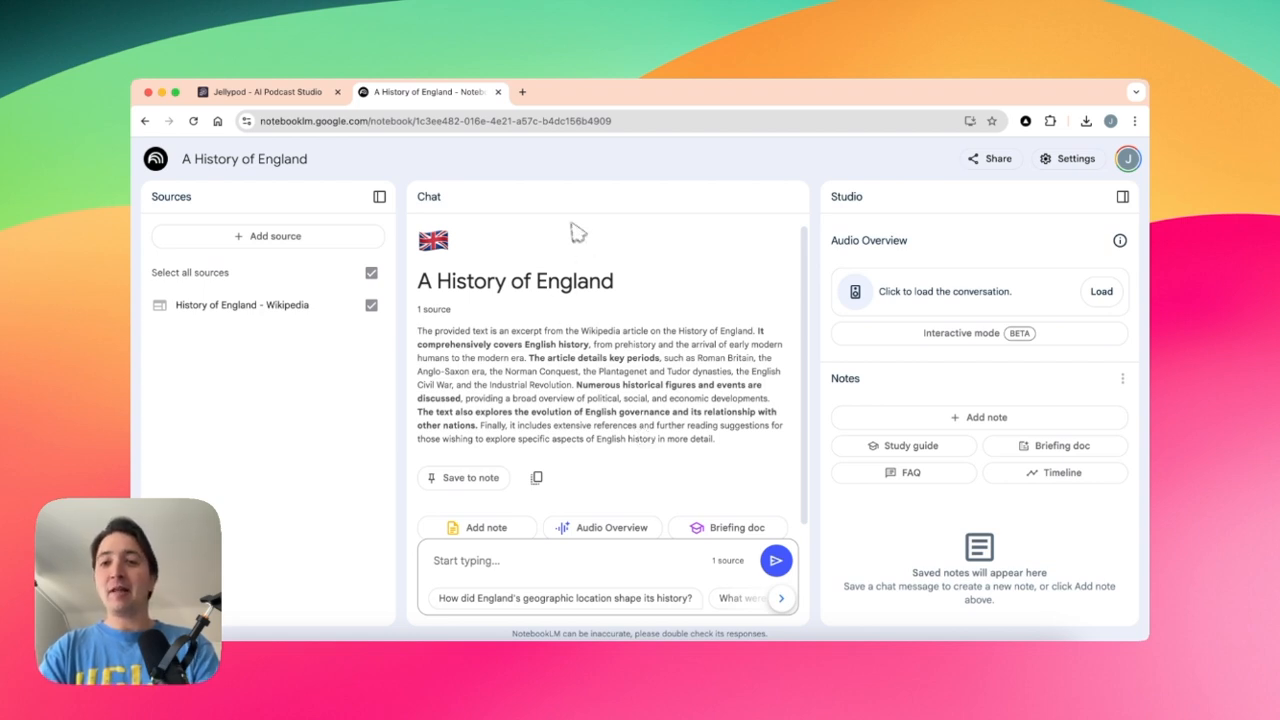
mouse_move(540, 170)
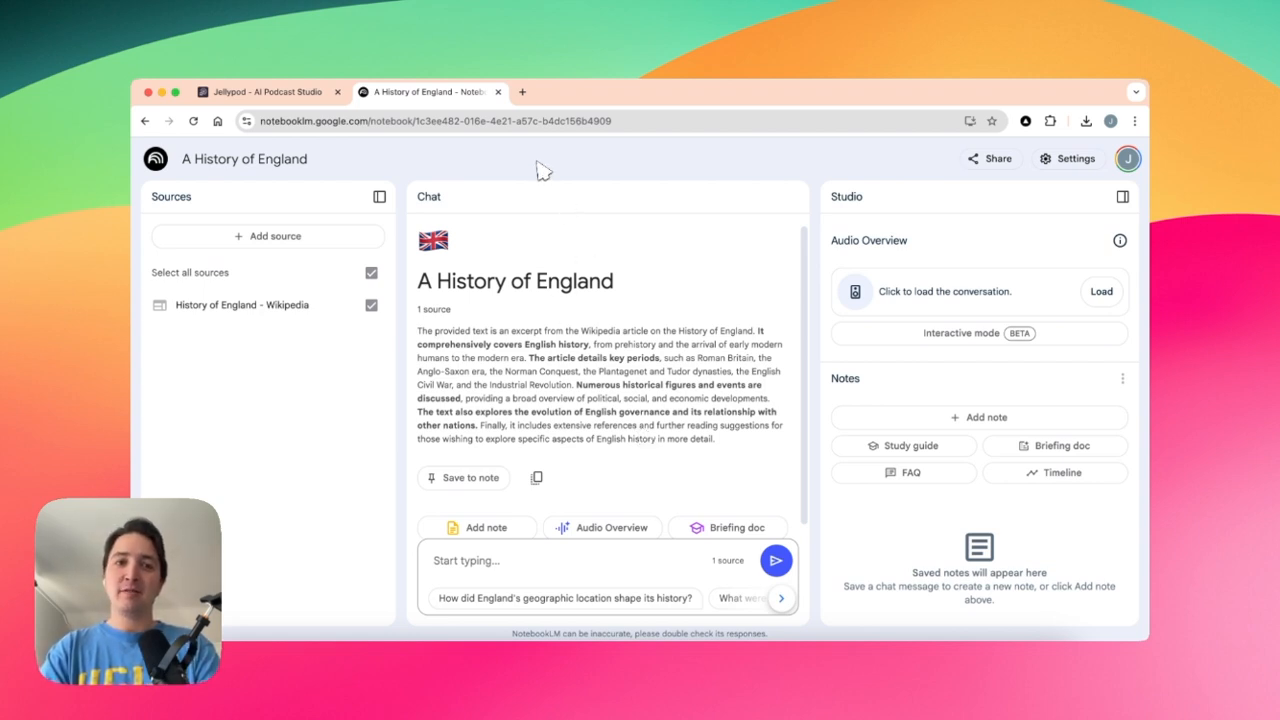
Switch from the NotebookLM notebook to the Jellypod website tab
click(268, 92)
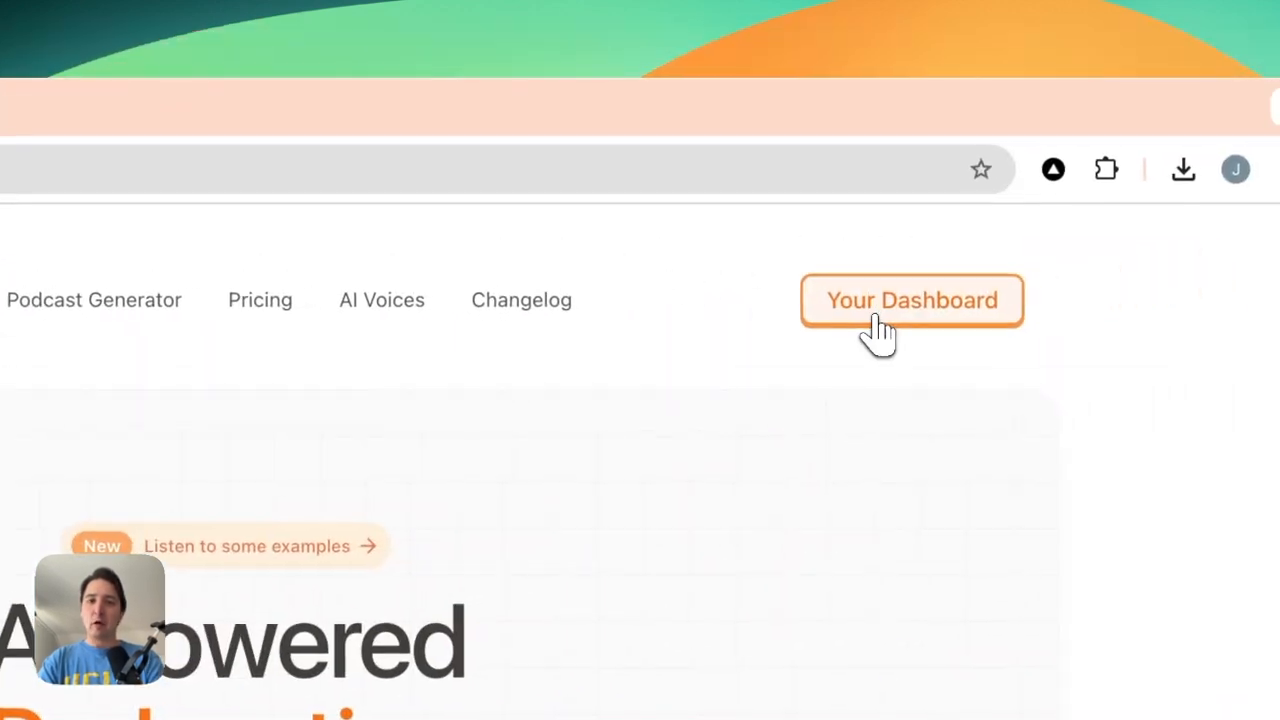
Go to the Jellypod dashboard and reach an empty New Host voice-clone form
click(912, 300)
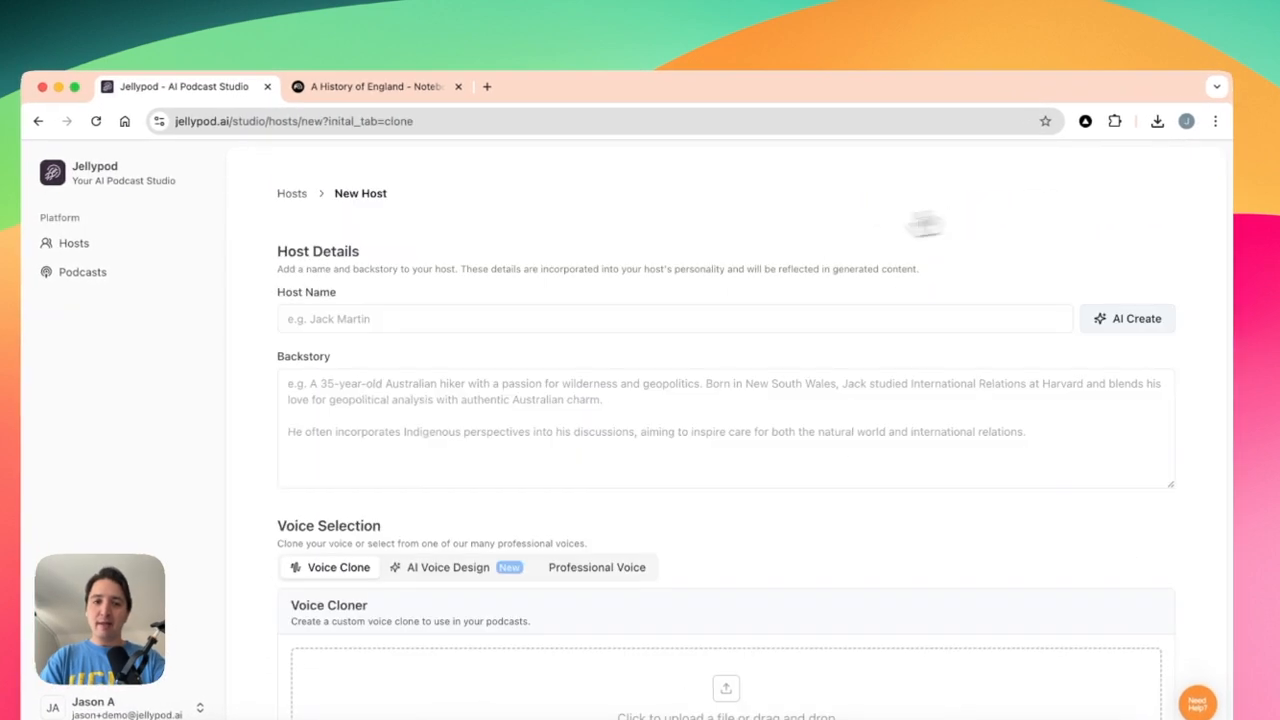
Create voice-clone host Jason (Past Optimist) with backstory 'The past self of' and uploaded audio
text(Jason Alafgani (Past Optimist)
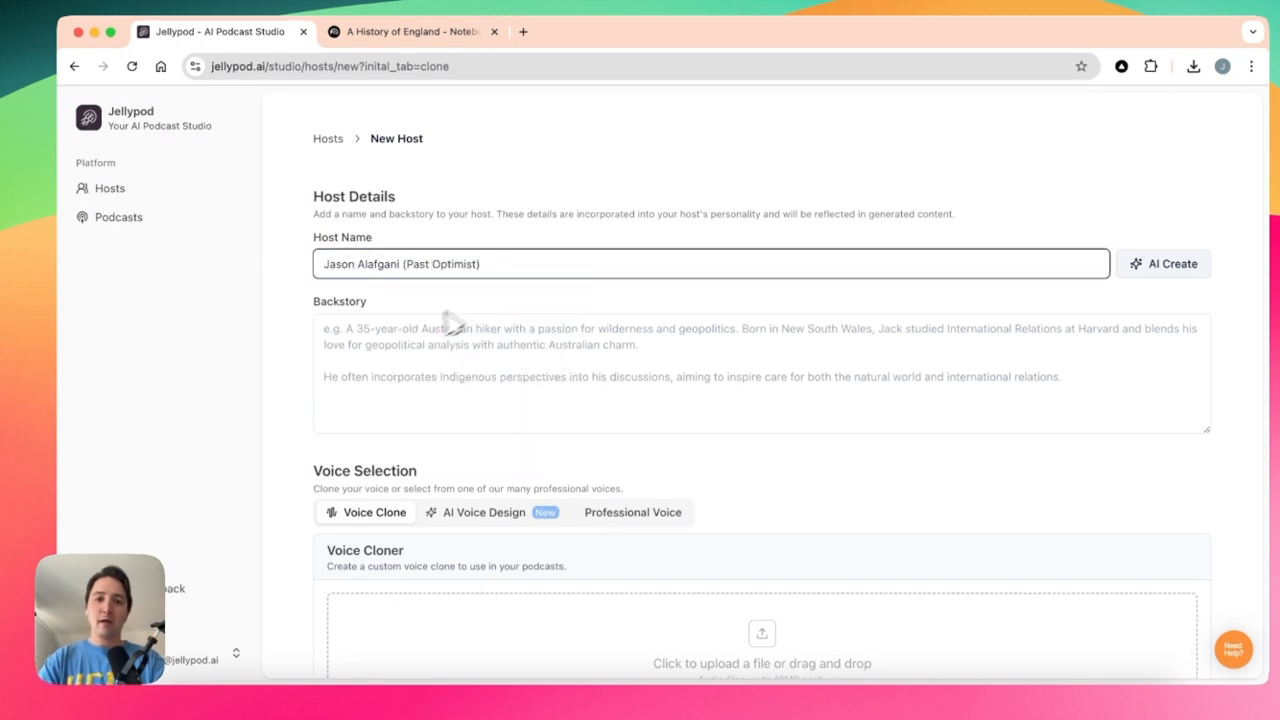
scroll(down, 3)
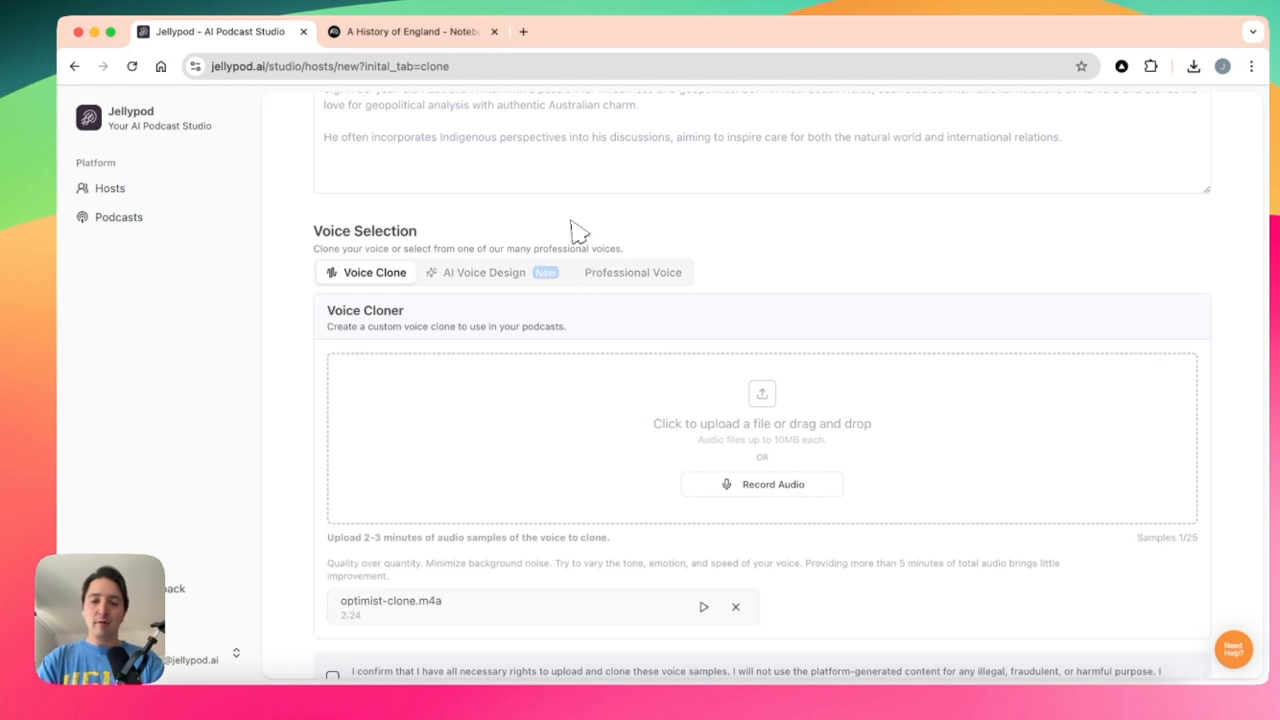
scroll(down, 3)
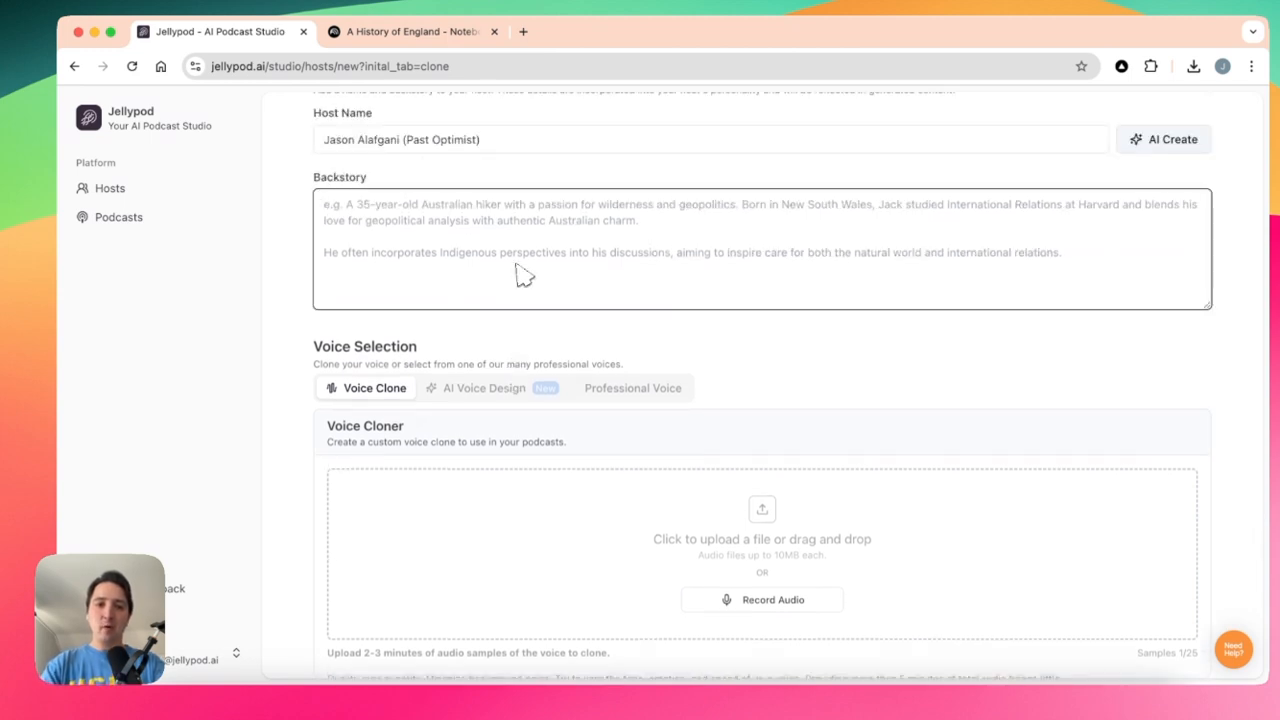
text(The past self of)
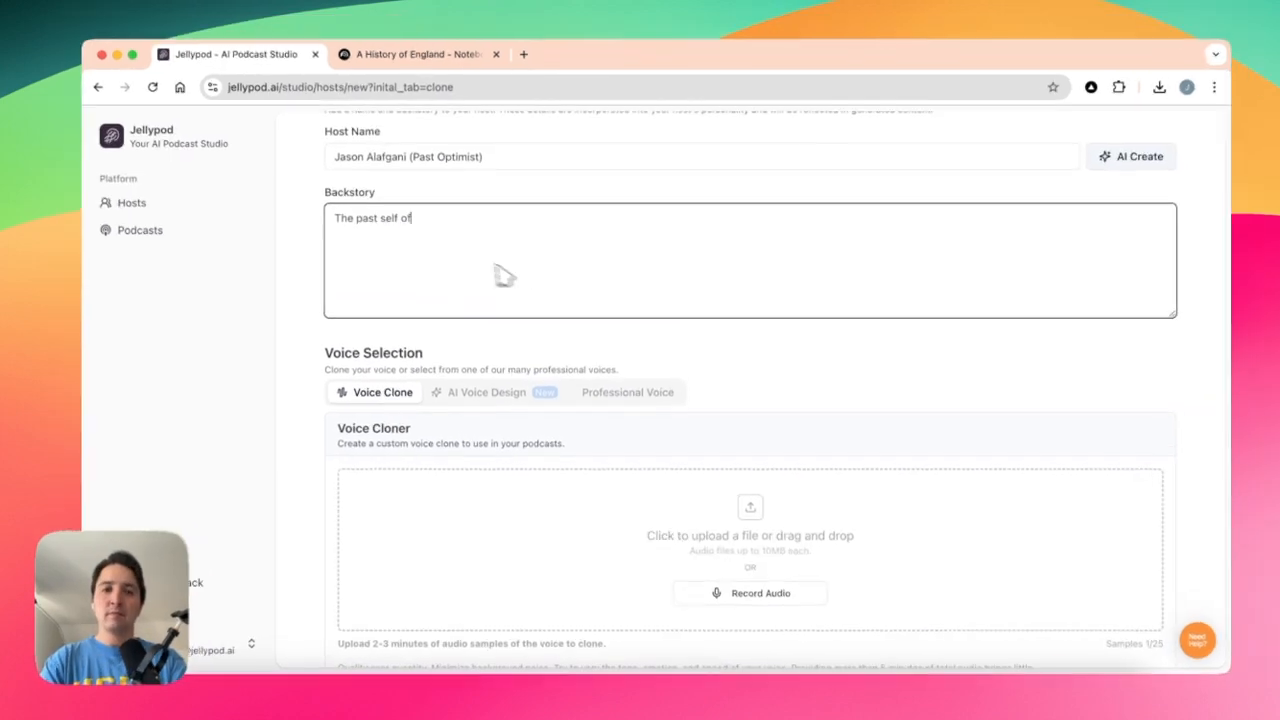
click(1072, 600)
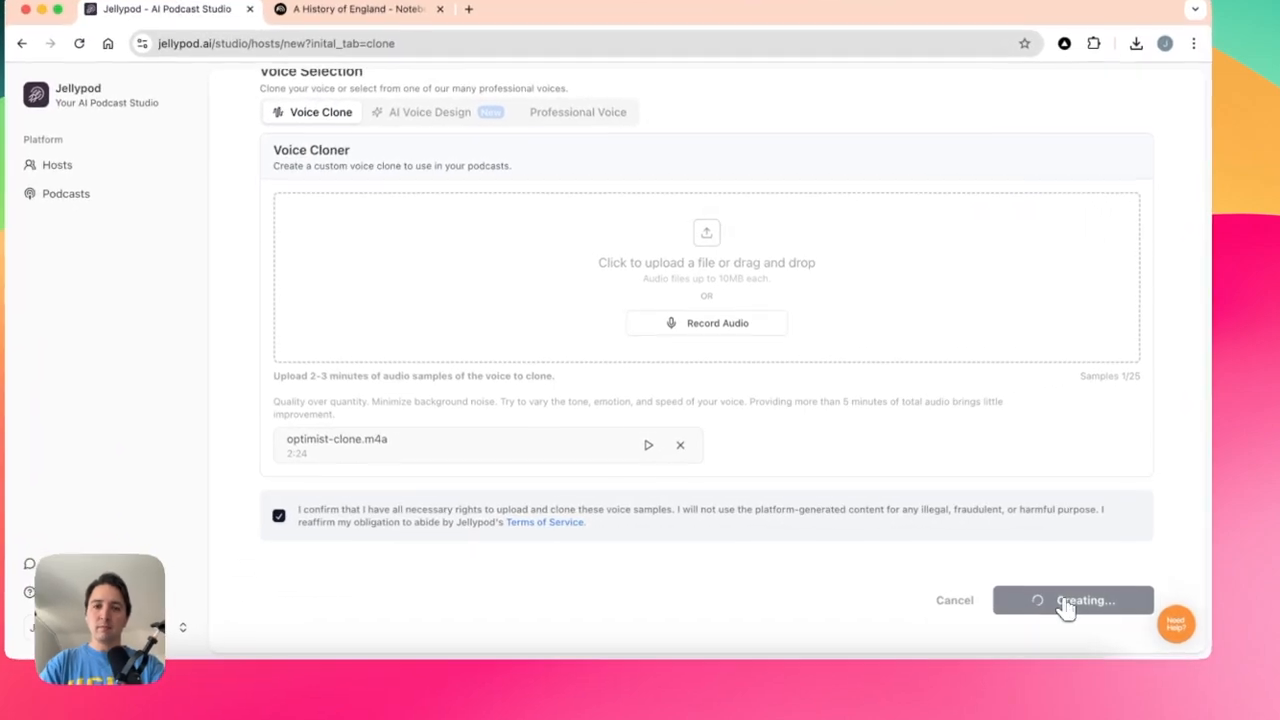
click(1072, 600)
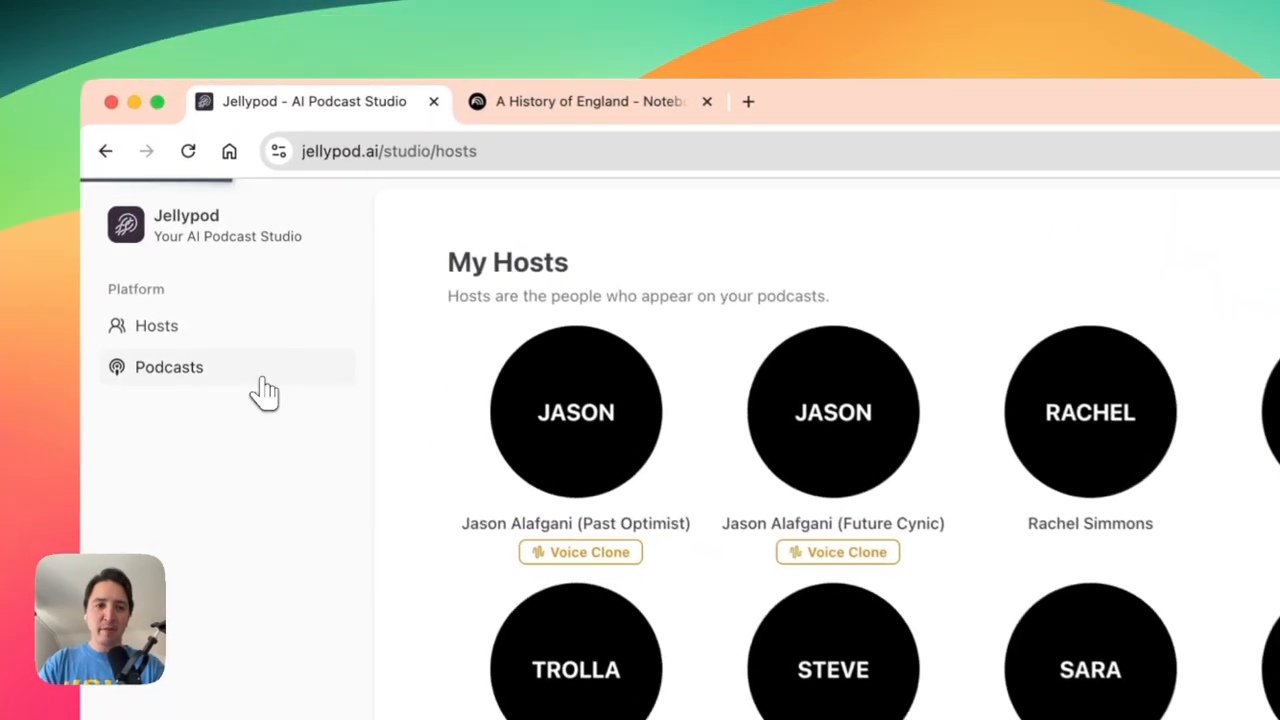
Start a blank New Podcast from the Podcasts list
click(168, 366)
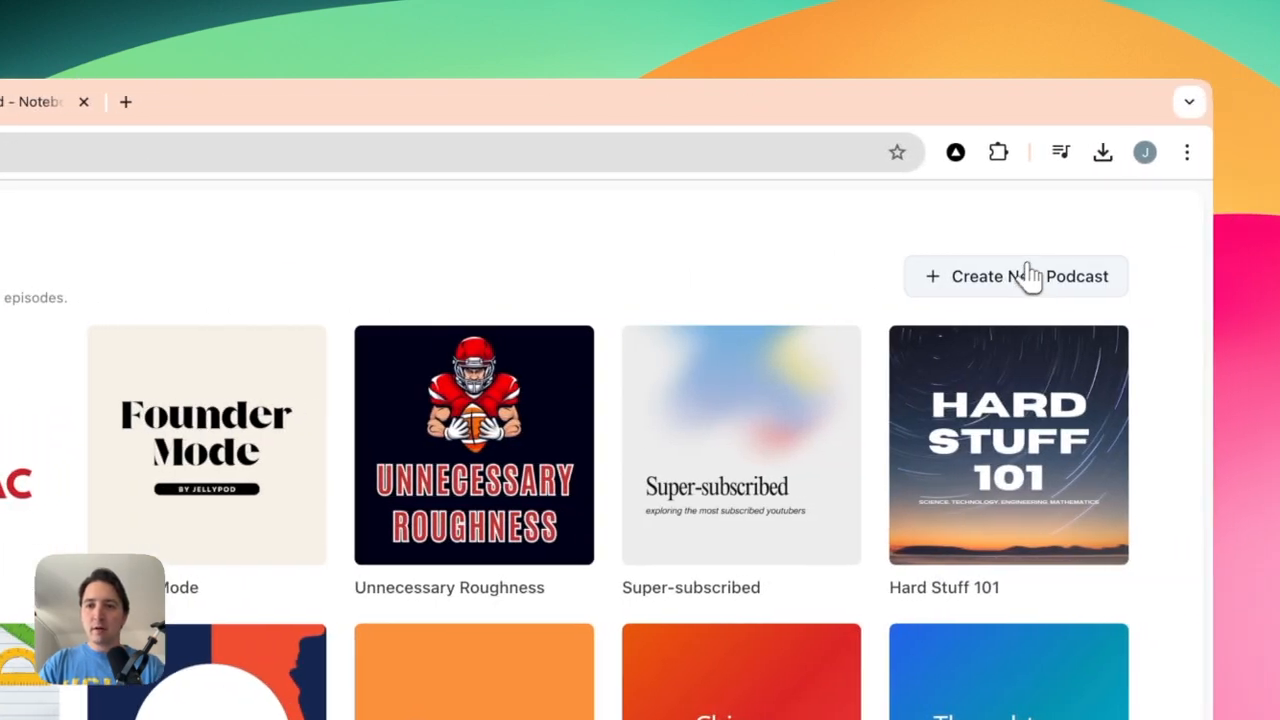
click(1014, 276)
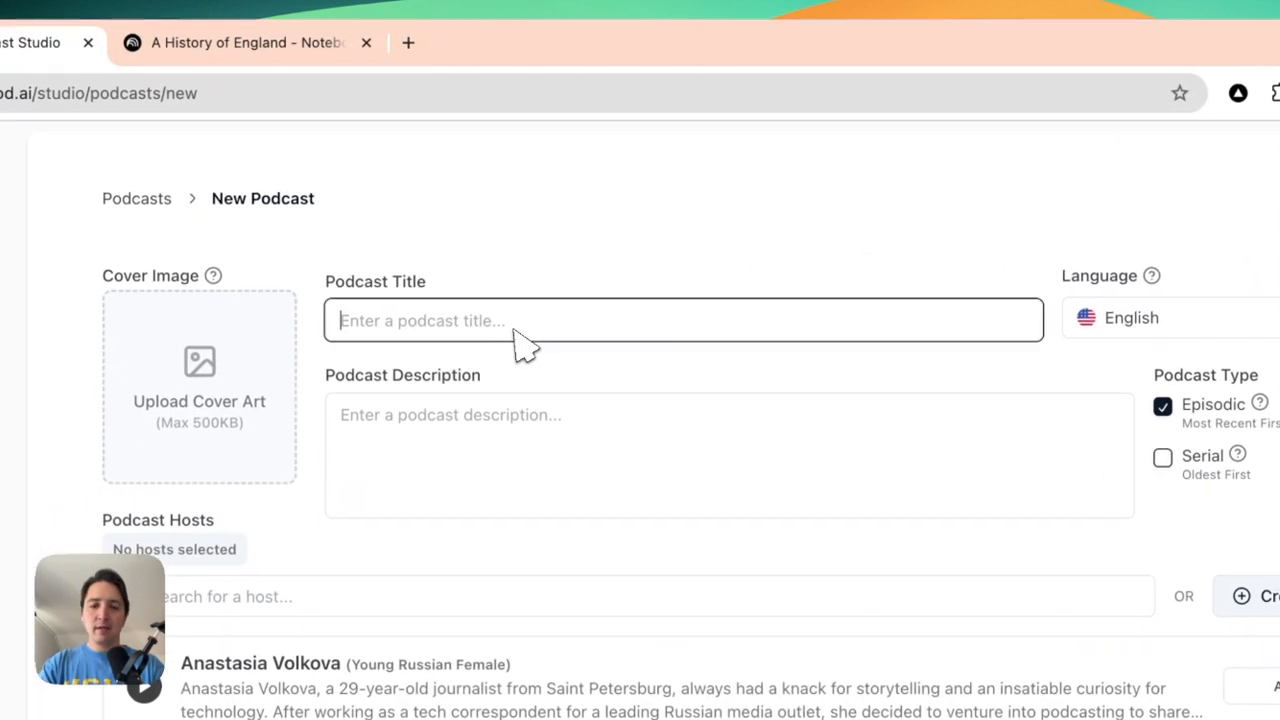
Title the podcast 'Echos of Me' with description 'where Jason Alafgani discuss Jellypod'
text(Echos of Me)
click(730, 454)
text(A podcast)
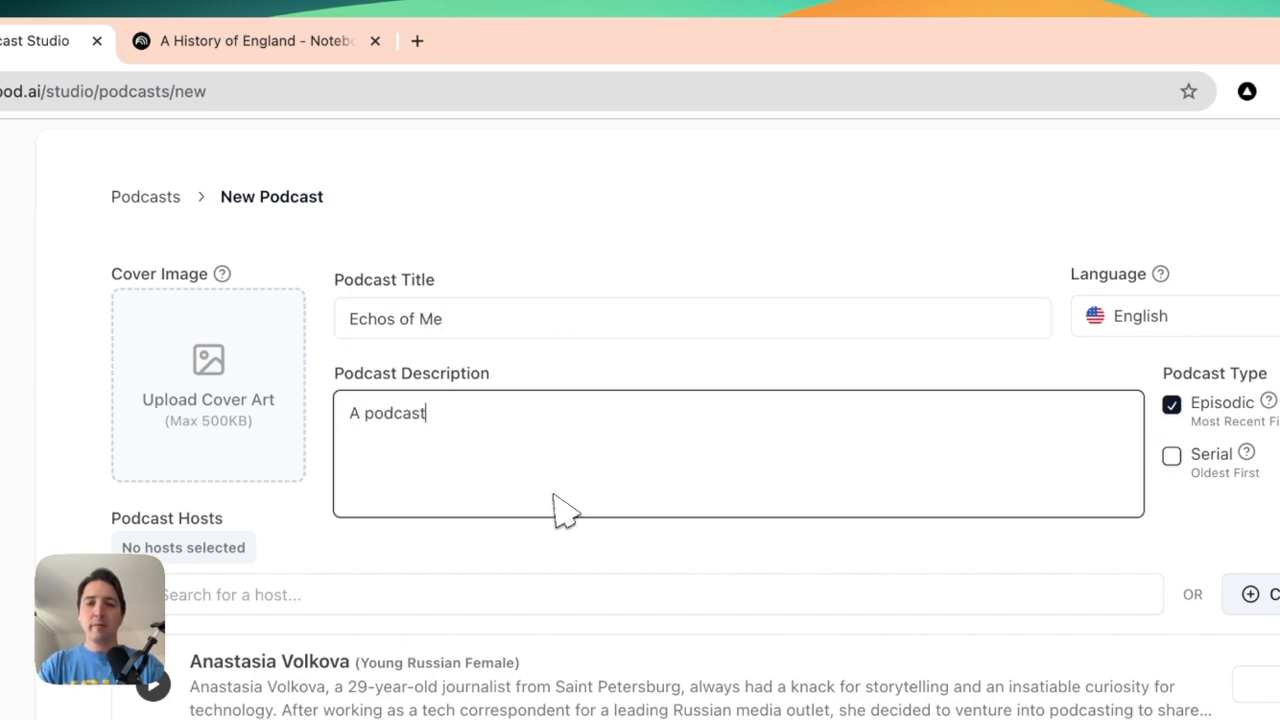
text(where two clones of)
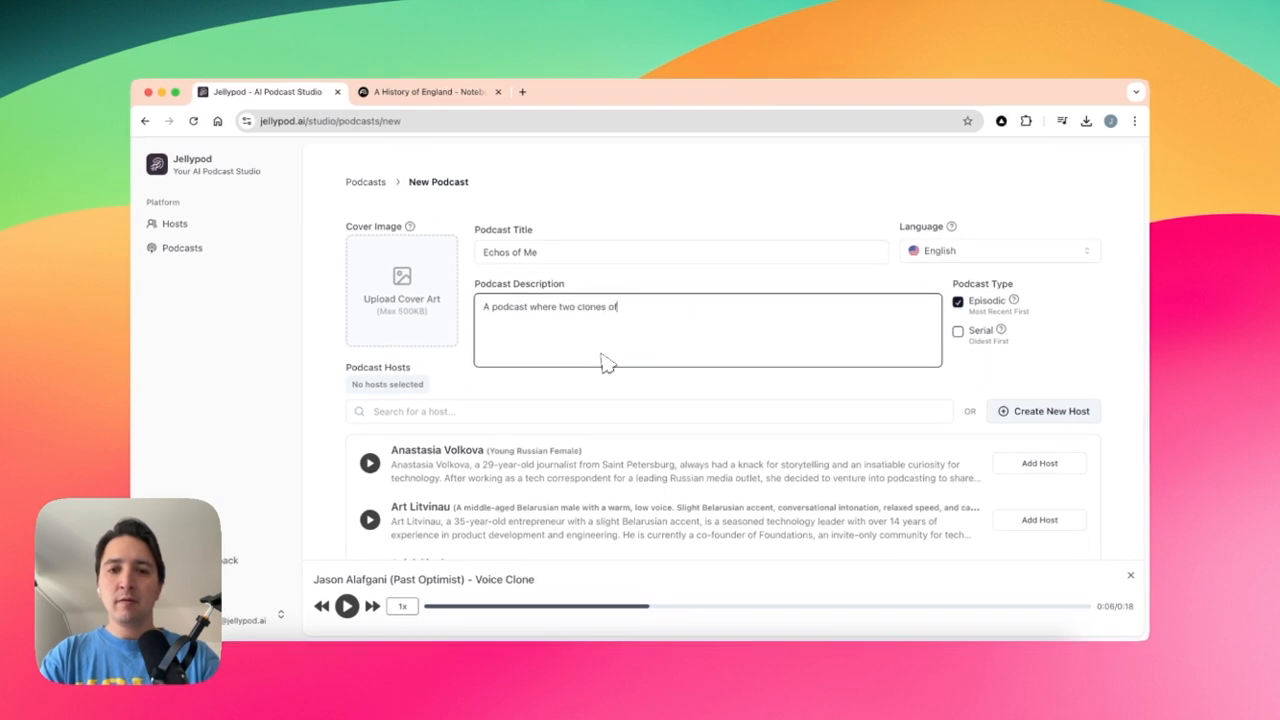
text(Jason Alafgani discuss Jellypod)
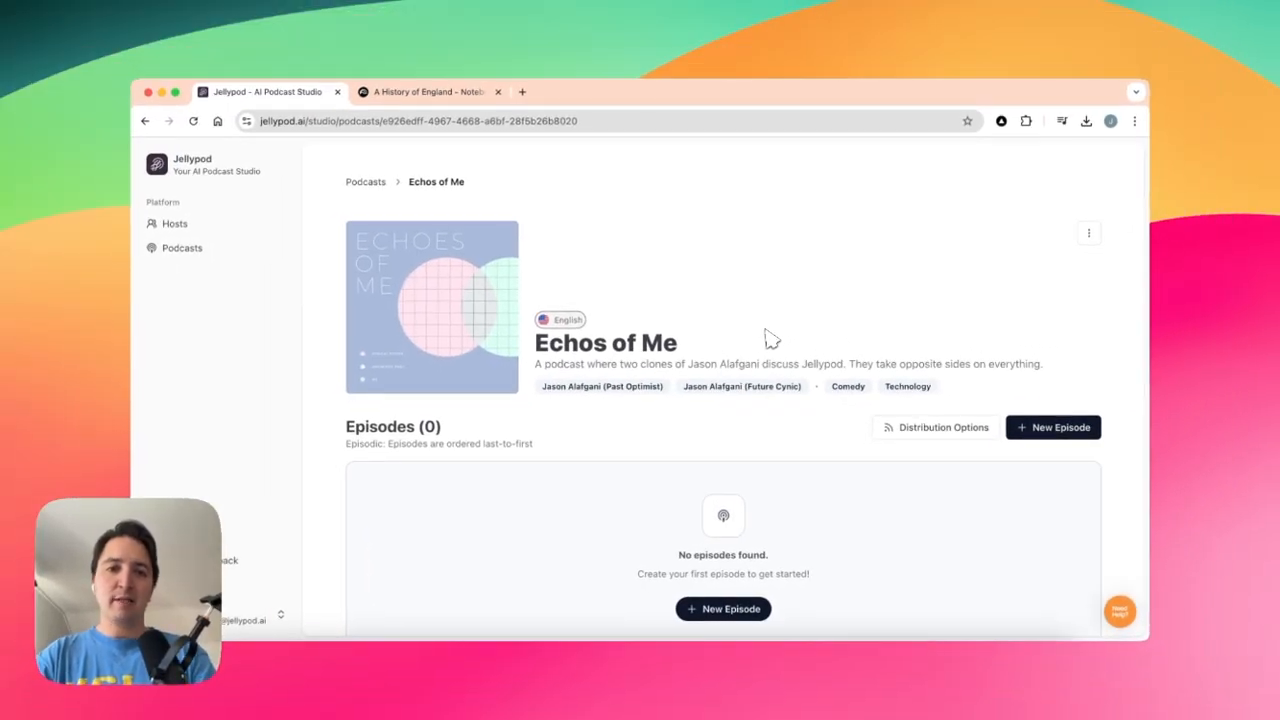
Create an episode from the Jellypod source and generate its script
click(1052, 428)
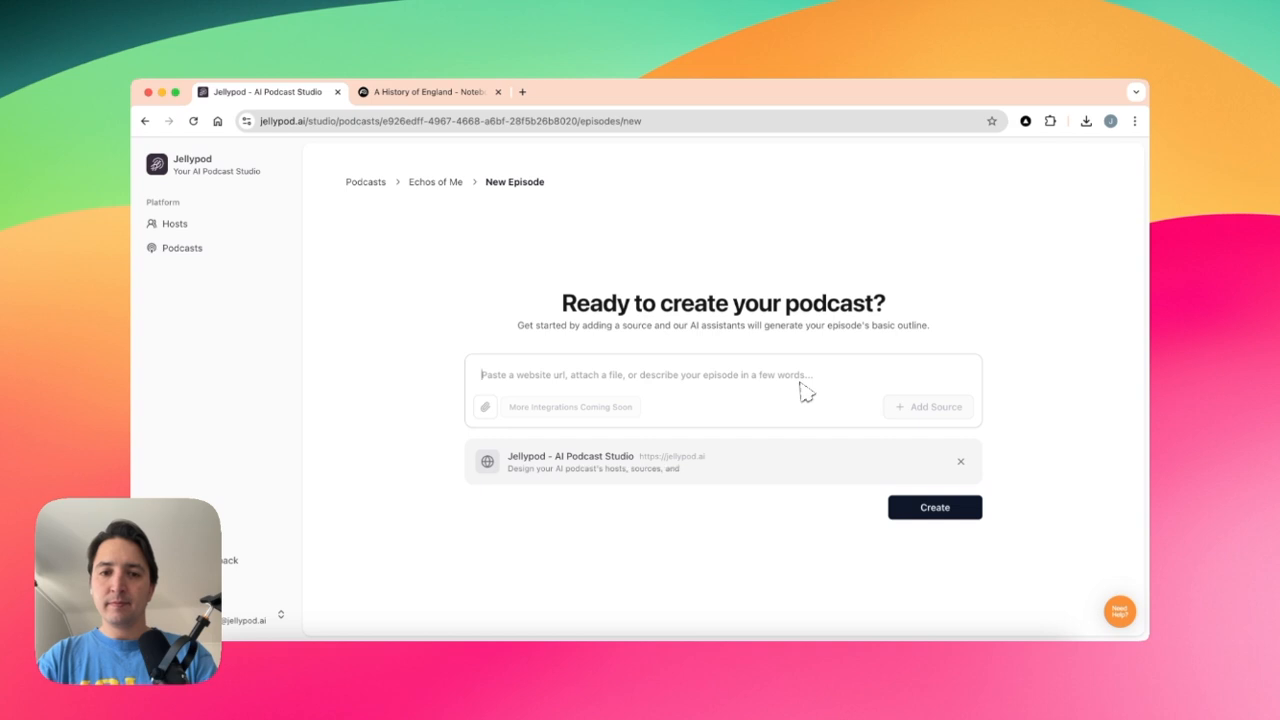
click(934, 508)
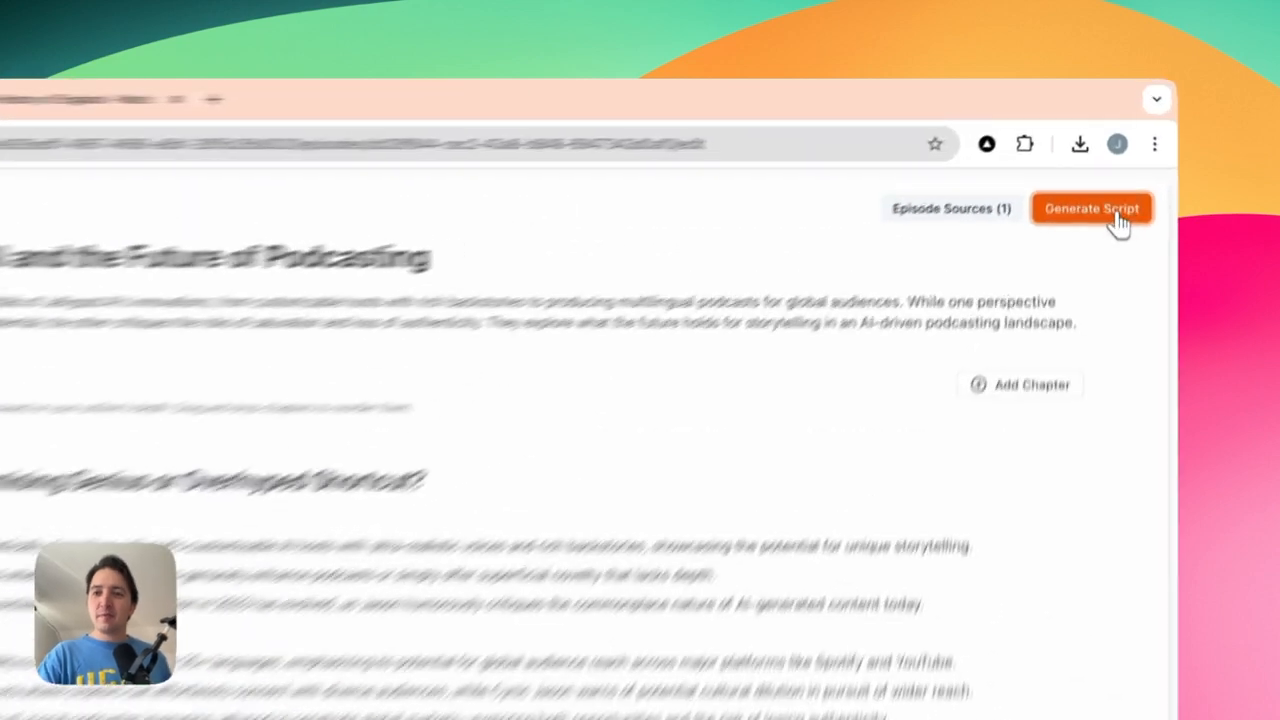
click(1090, 208)
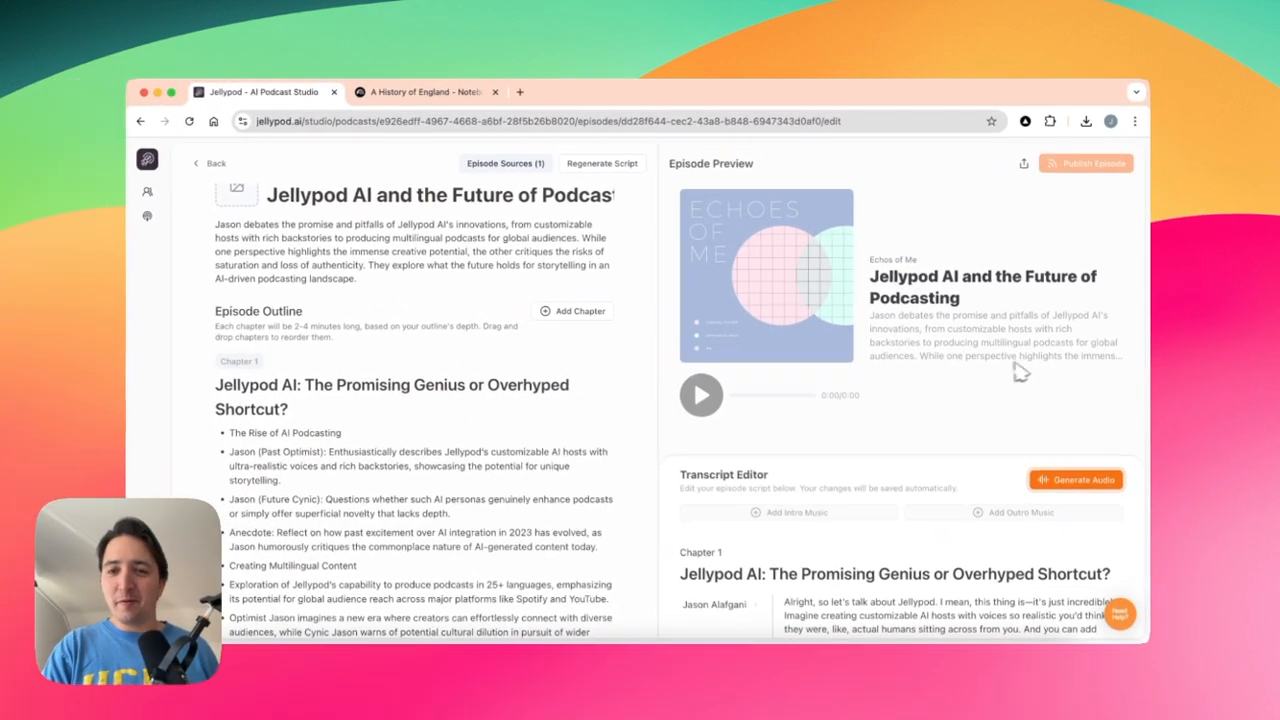
Review the generated transcript and generate the episode audio
scroll(down, 3)
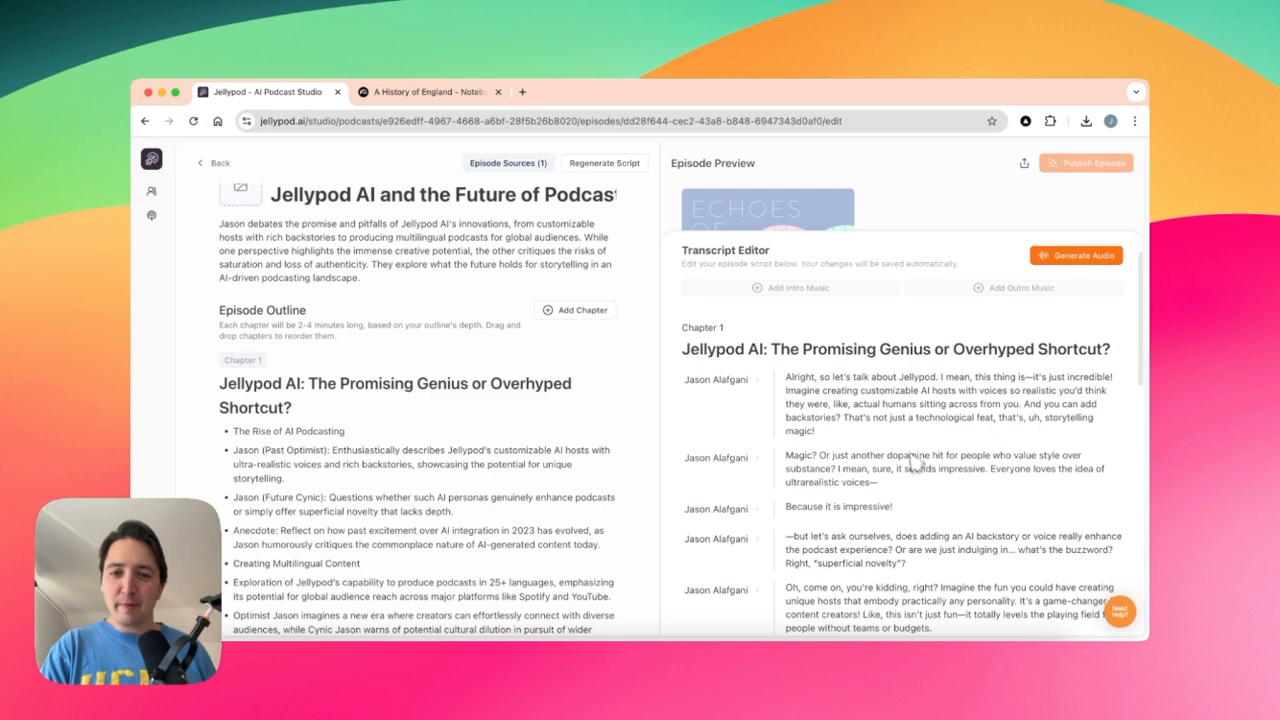
scroll(down, 3)
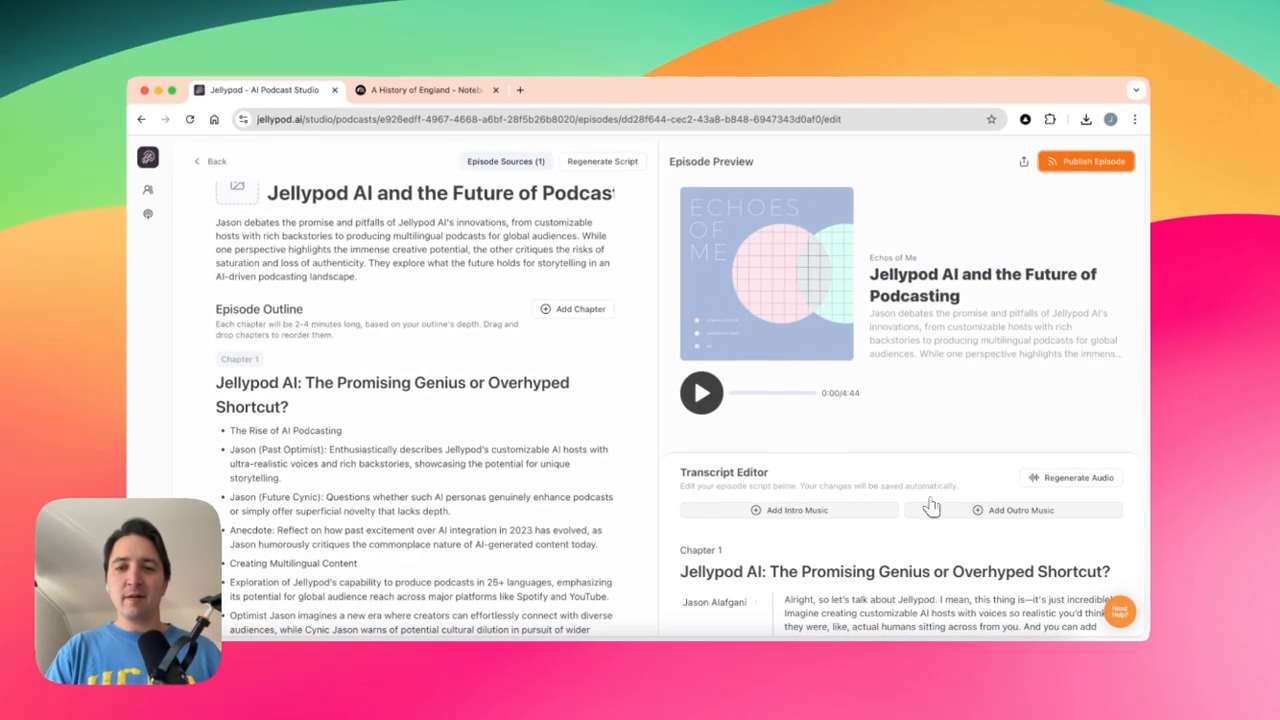
Play the first few seconds of the generated episode audio, then pause it
click(700, 392)
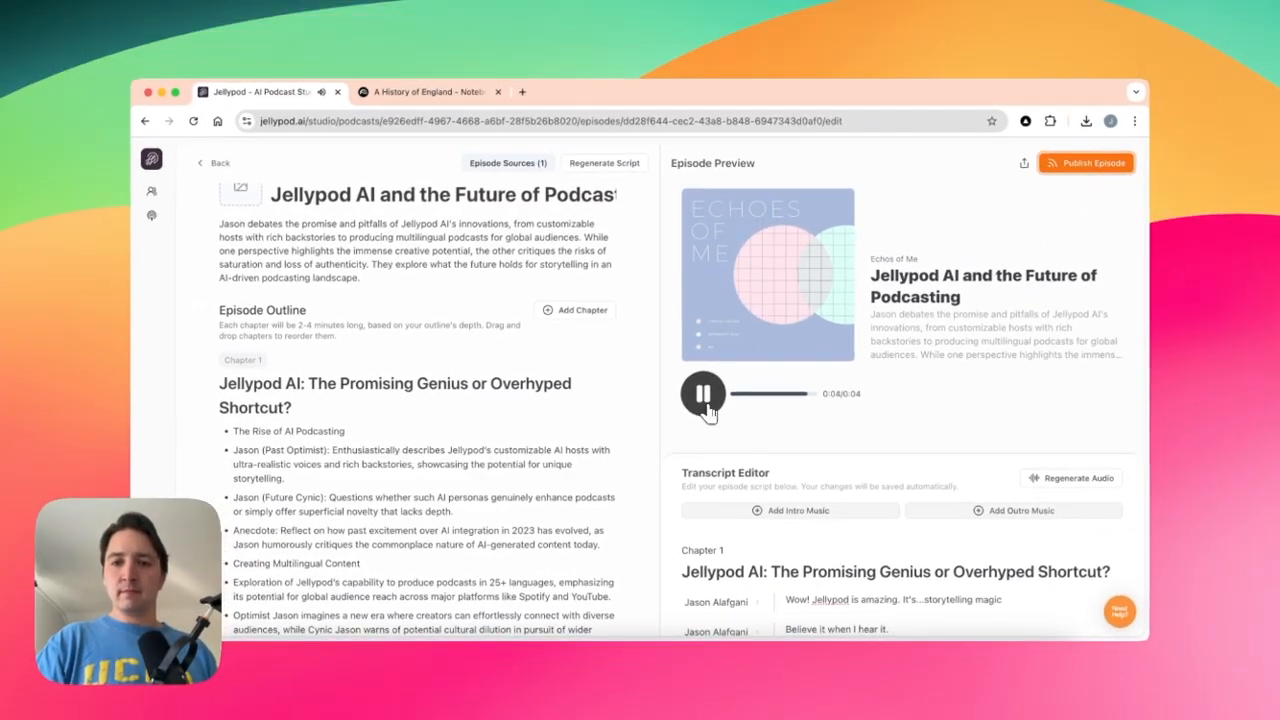
click(704, 390)
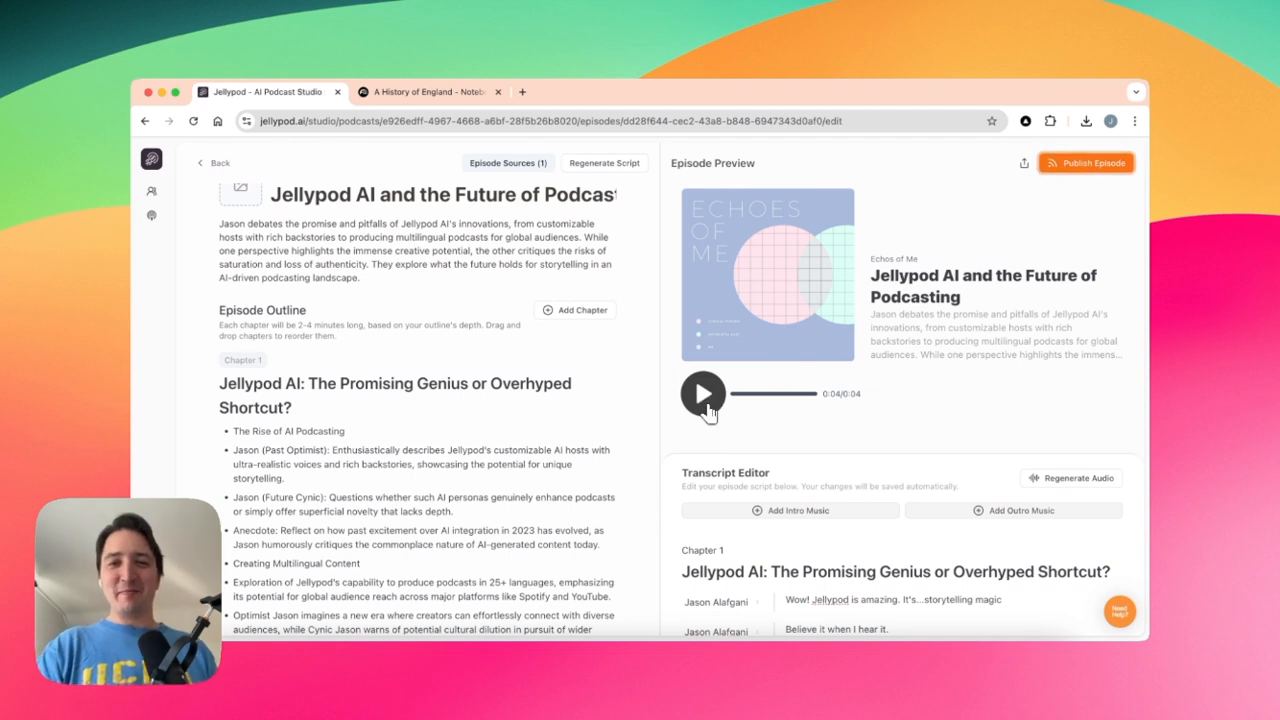